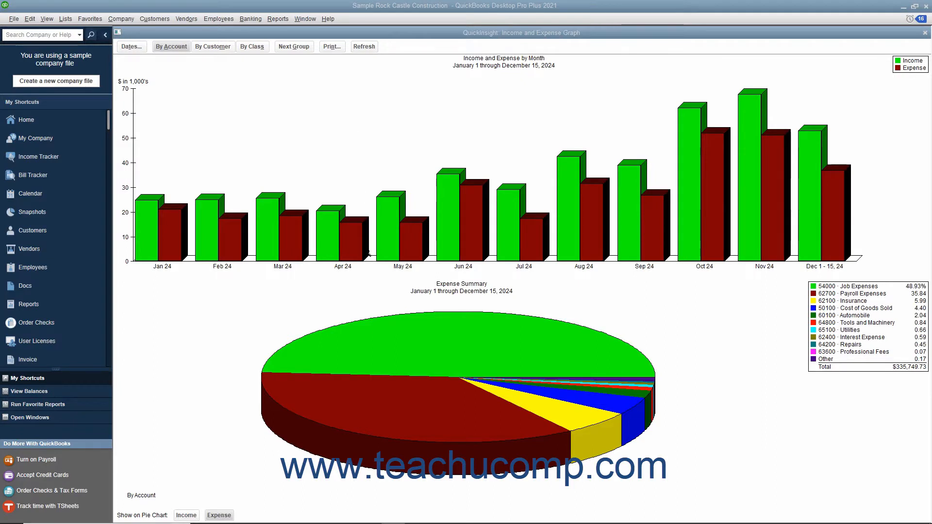
pyautogui.moveTo(359, 313)
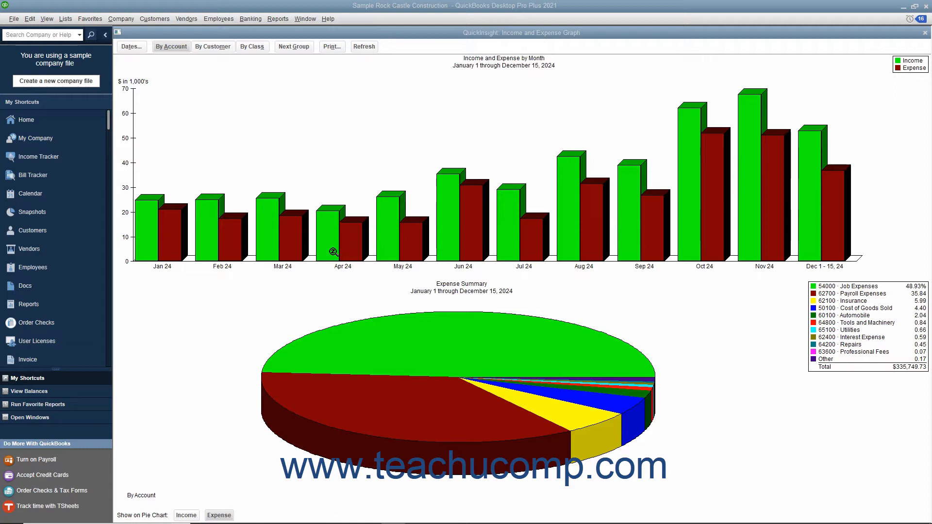
pyautogui.moveTo(285, 84)
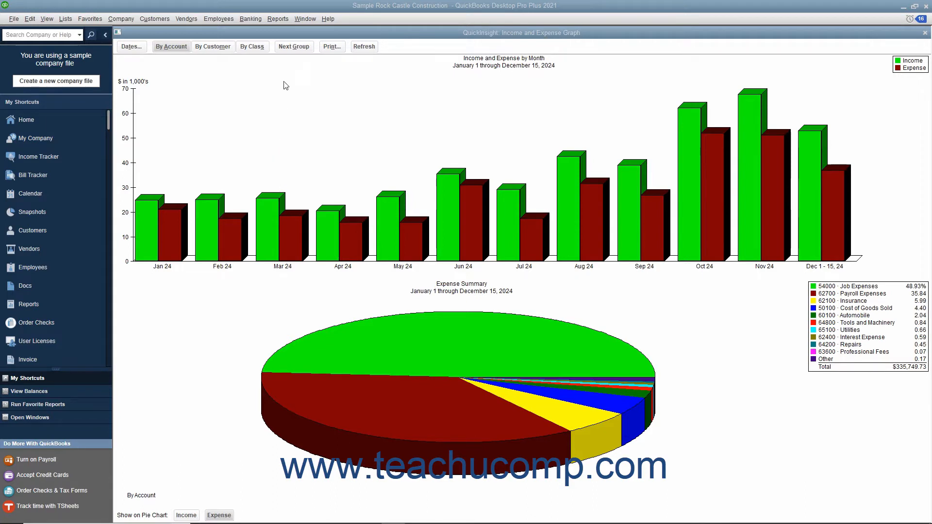
# Step: Display the Sales Graph with 2024 monthly sales bars and a by-item pie chart
pyautogui.click(277, 18)
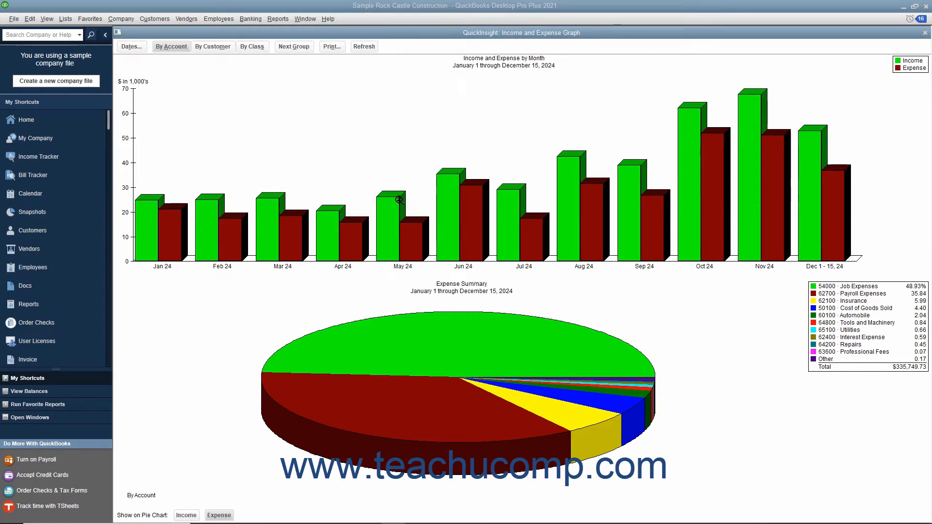
pyautogui.click(277, 19)
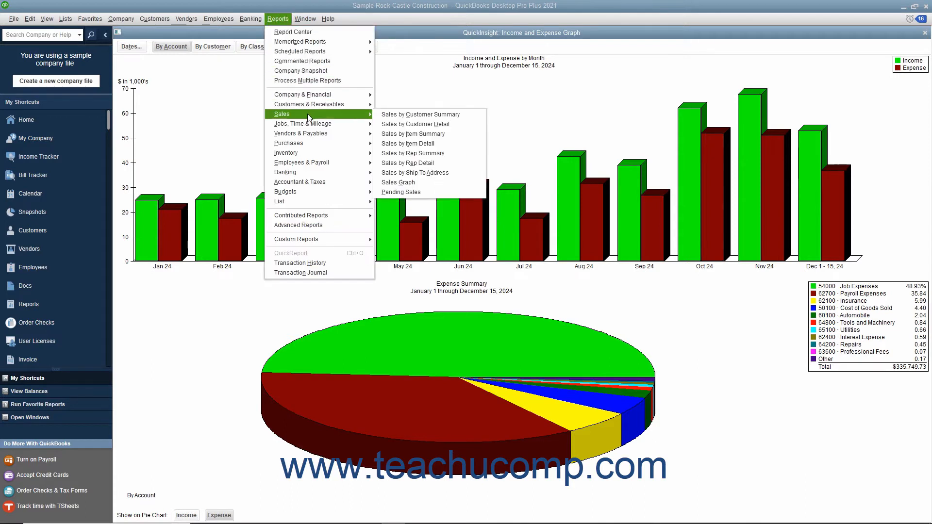
pyautogui.moveTo(398, 182)
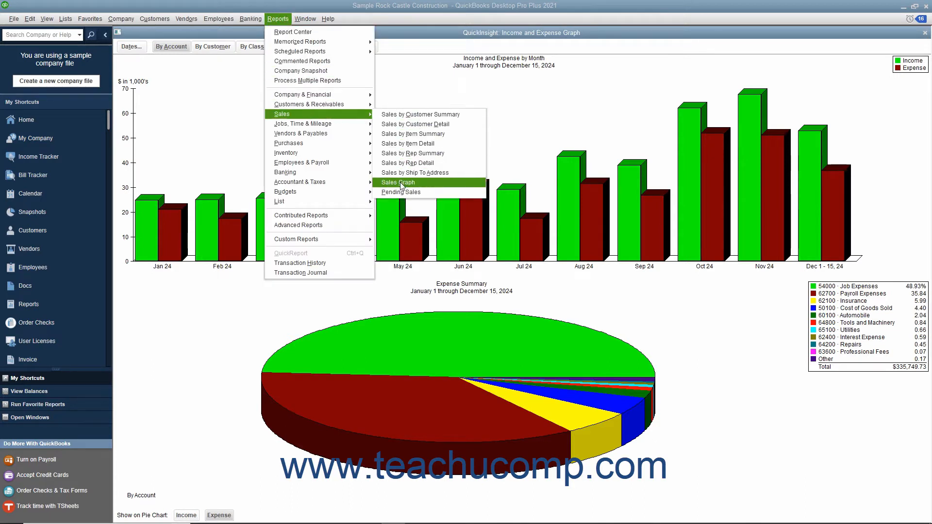
pyautogui.click(396, 182)
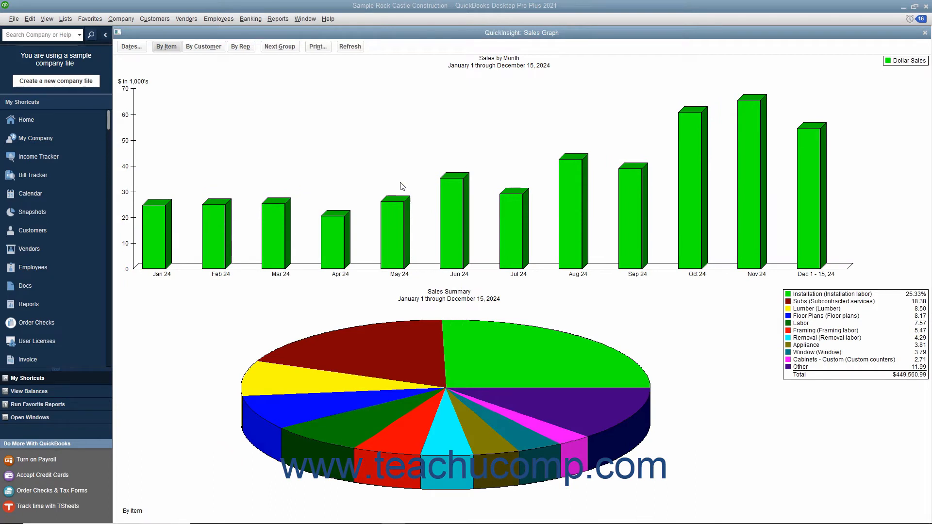
# Step: Display the Accounts Receivable Graph with aging-period bars and a by-customer pie chart
pyautogui.click(278, 18)
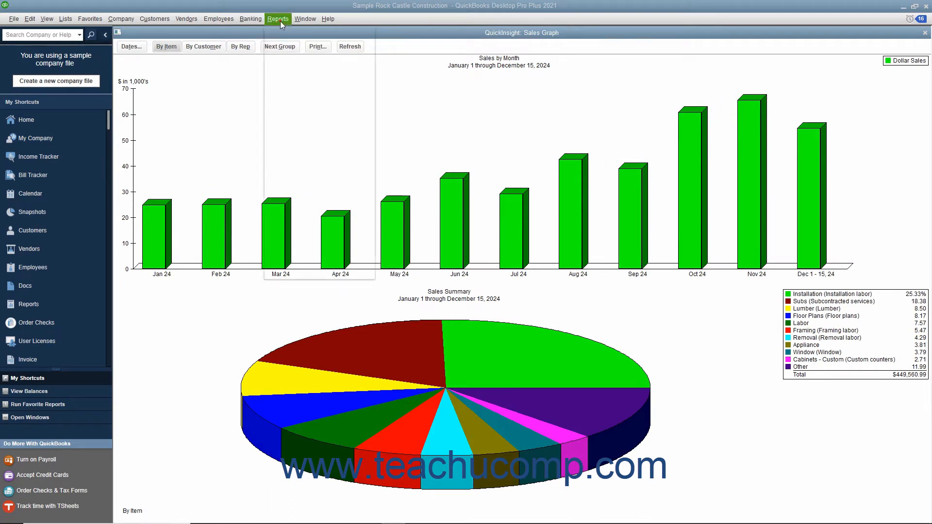
pyautogui.click(277, 18)
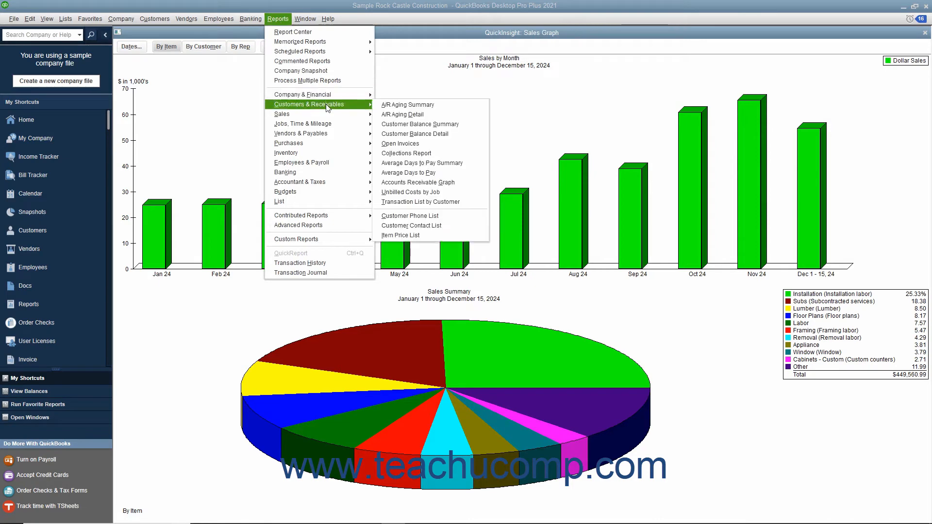
pyautogui.moveTo(414, 133)
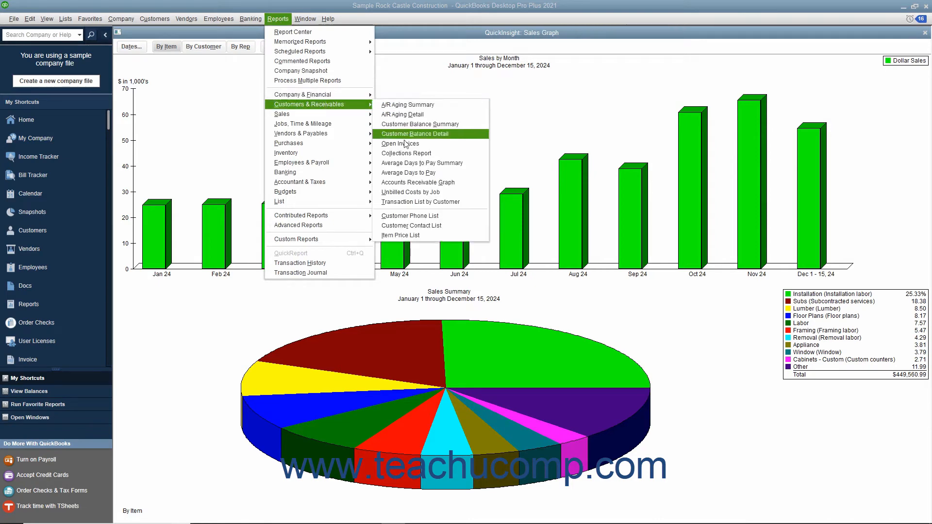
pyautogui.moveTo(417, 183)
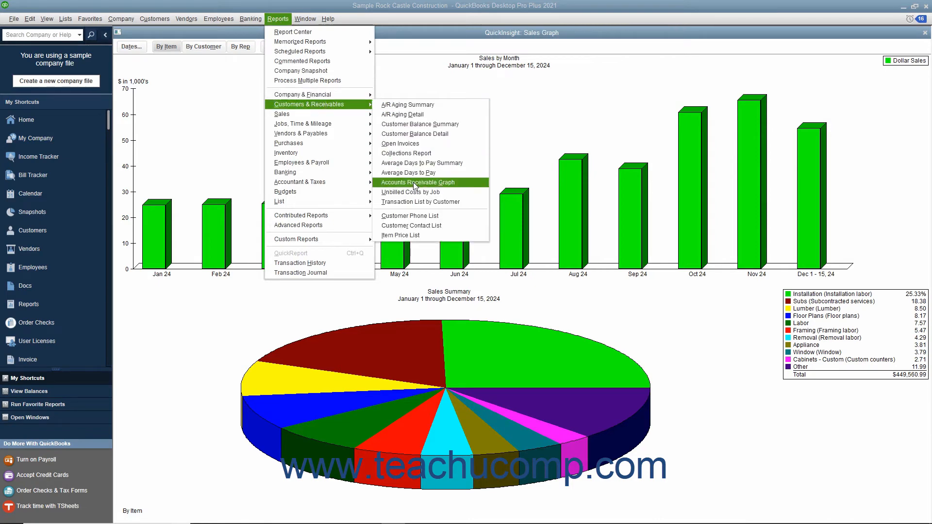
pyautogui.click(418, 183)
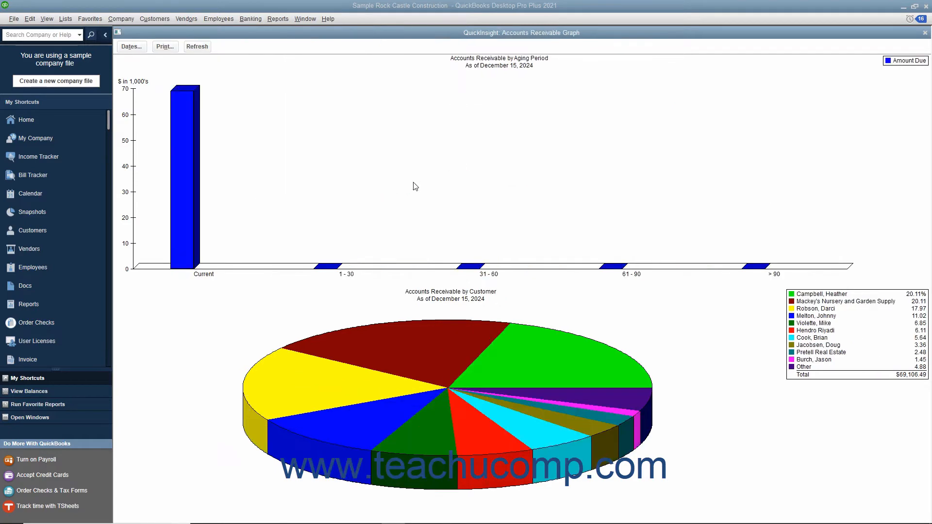
pyautogui.moveTo(285, 34)
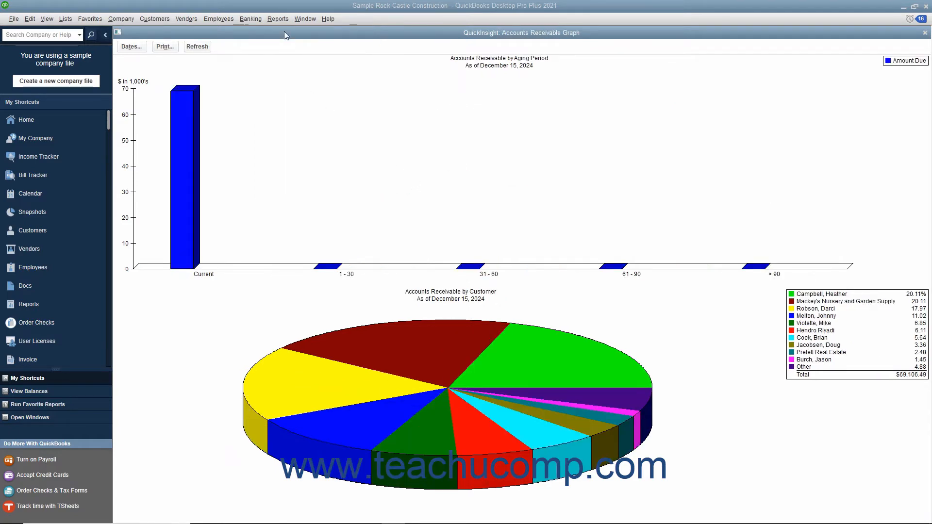
# Step: View the Accounts Payable Graph, then show the 2024 monthly Net Worth Graph
pyautogui.click(278, 18)
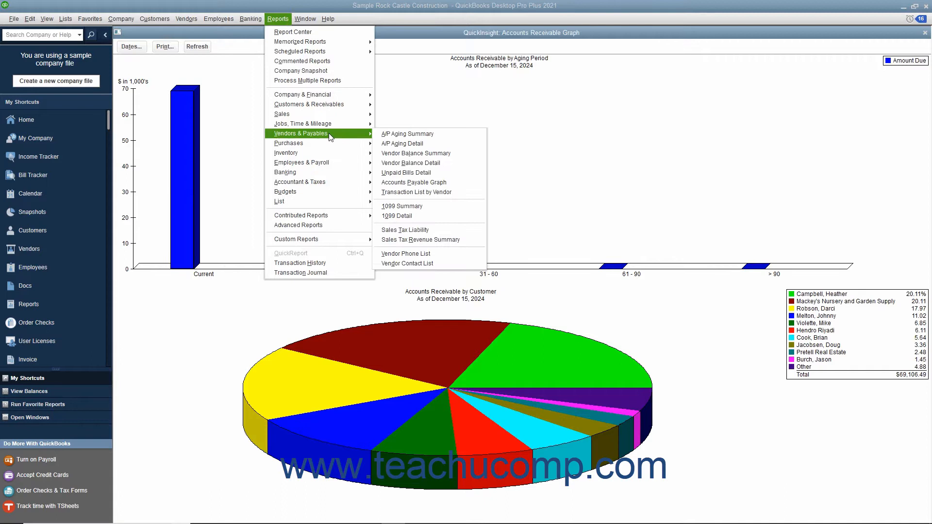
pyautogui.moveTo(414, 183)
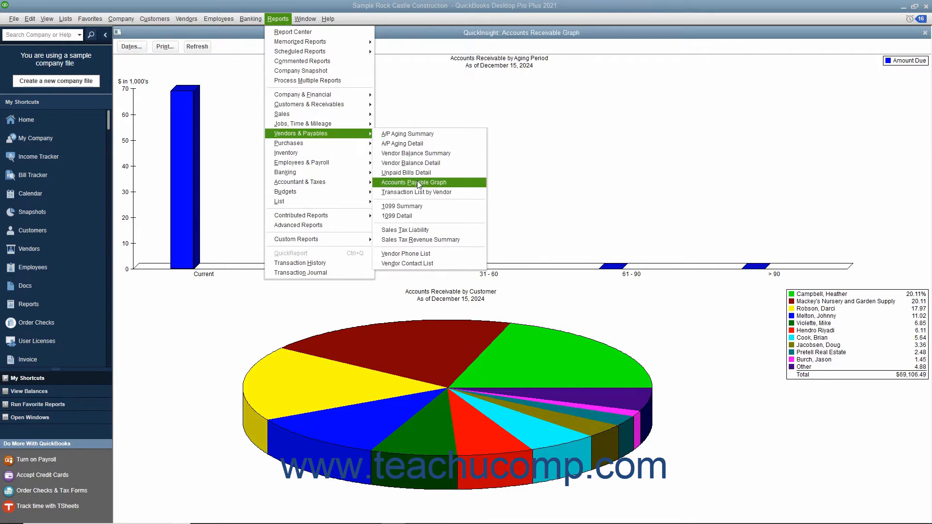
pyautogui.click(413, 182)
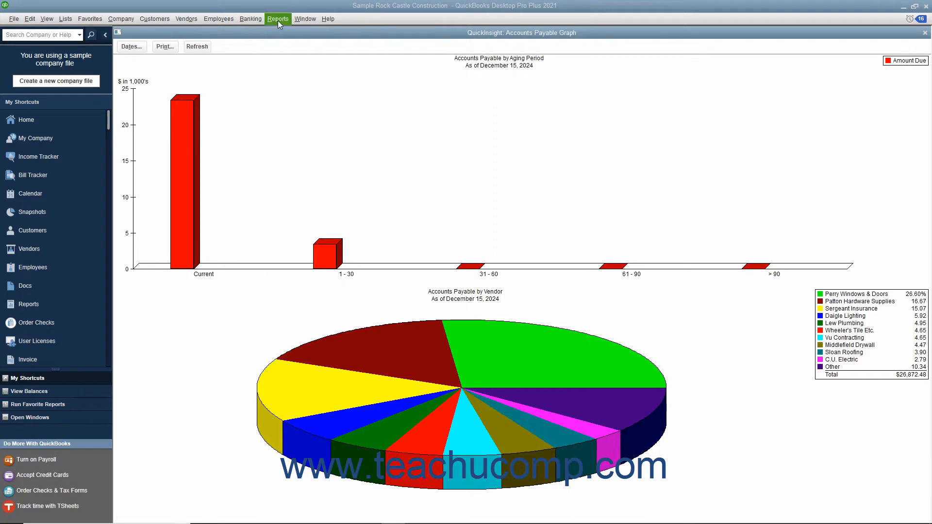
pyautogui.click(278, 18)
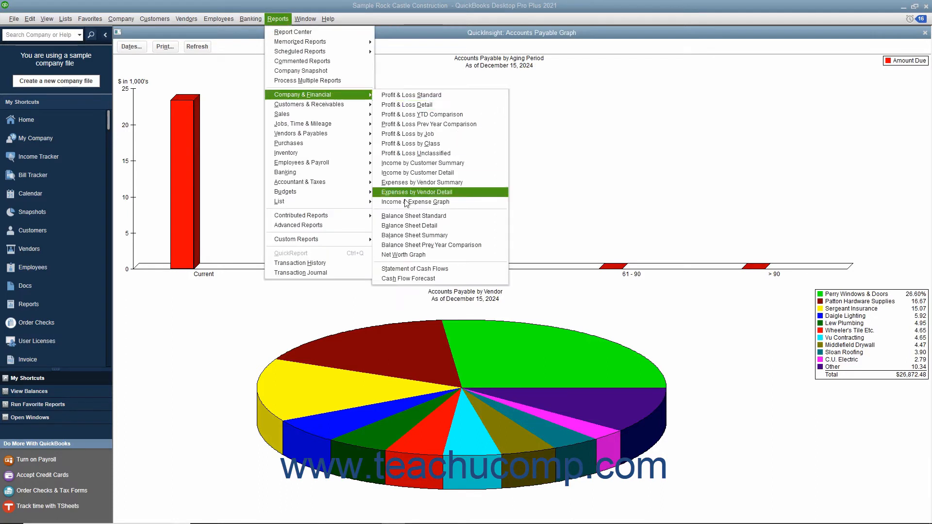
pyautogui.click(402, 254)
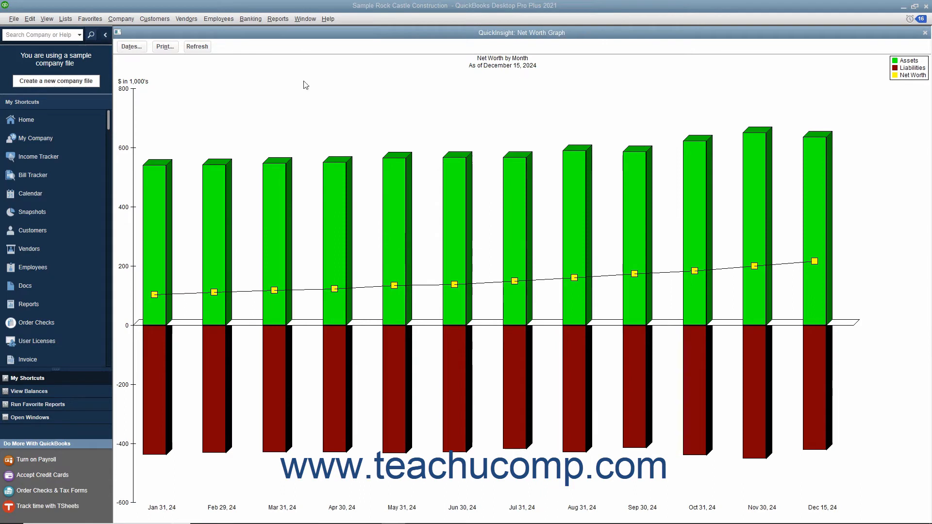
# Step: View the Budget vs. Actual Graph, then return to the Income and Expense Graph
pyautogui.click(277, 18)
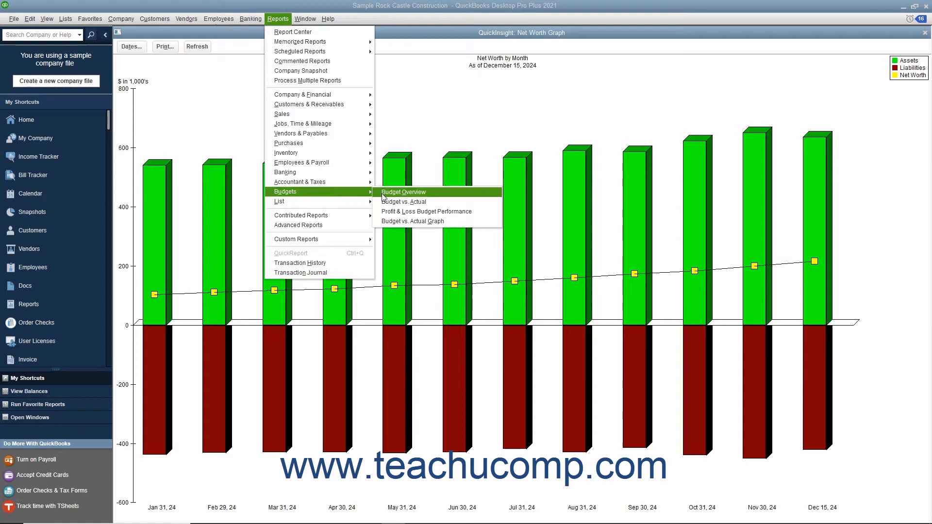
pyautogui.moveTo(411, 221)
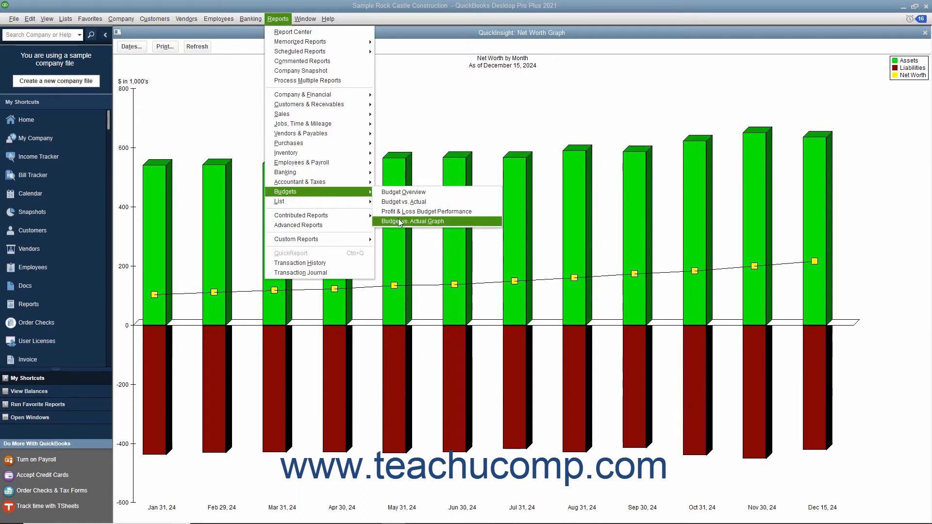
pyautogui.click(412, 222)
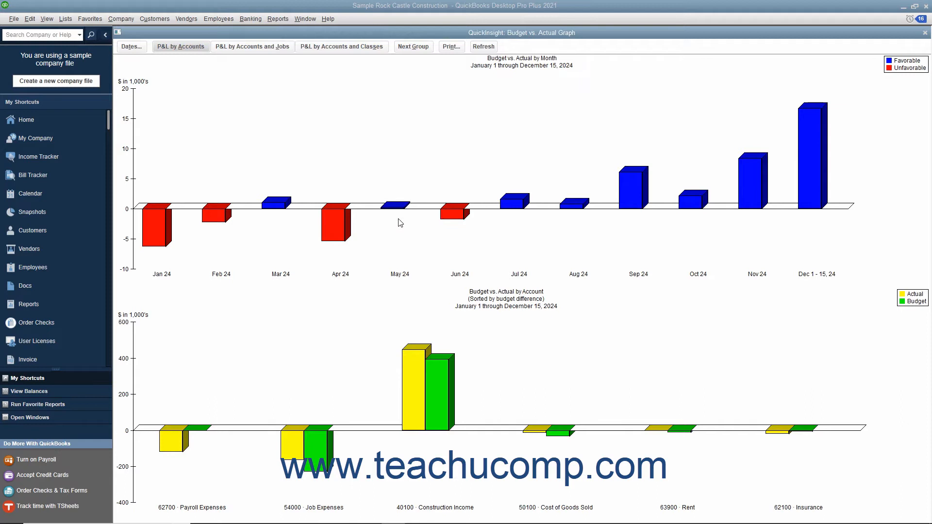
pyautogui.click(278, 19)
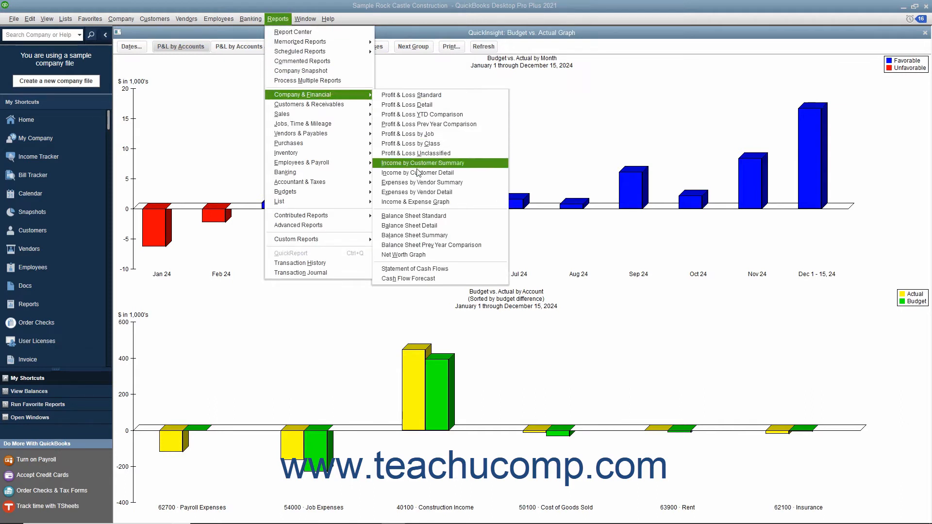
pyautogui.click(415, 201)
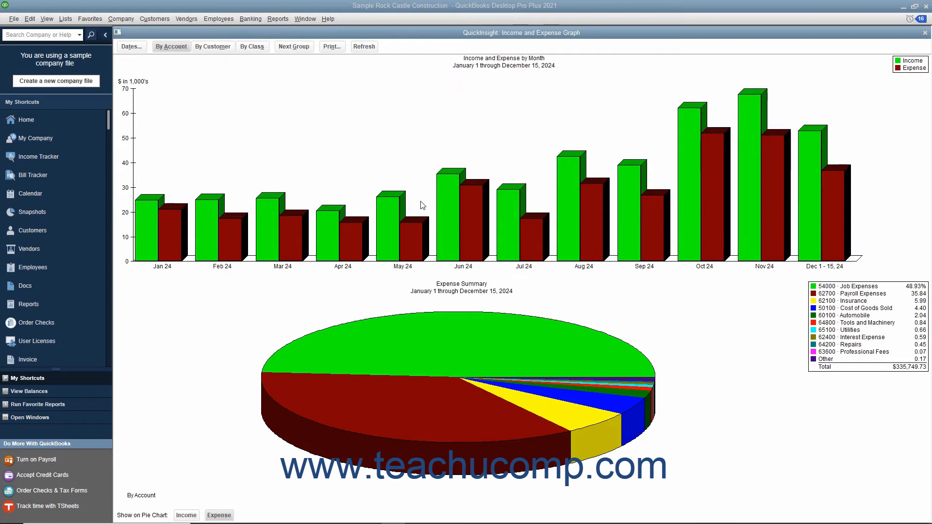
pyautogui.moveTo(400, 149)
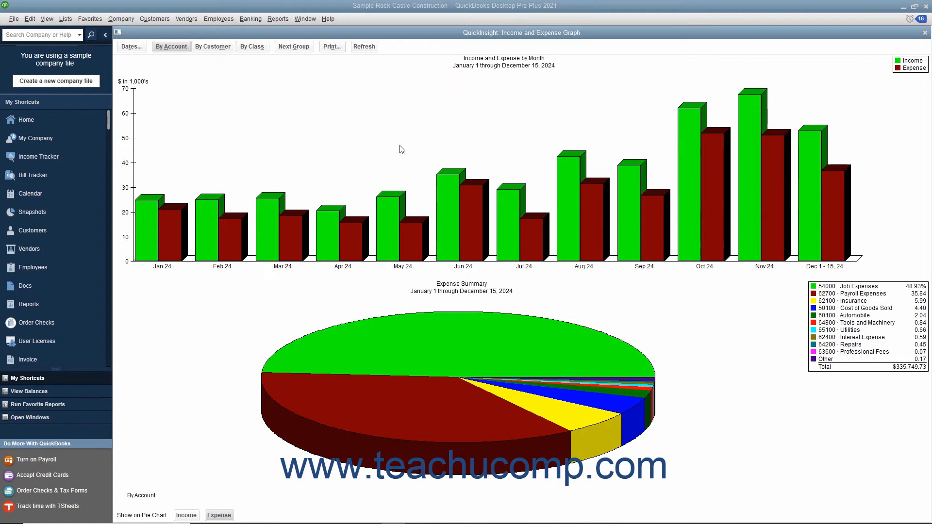
pyautogui.moveTo(432, 221)
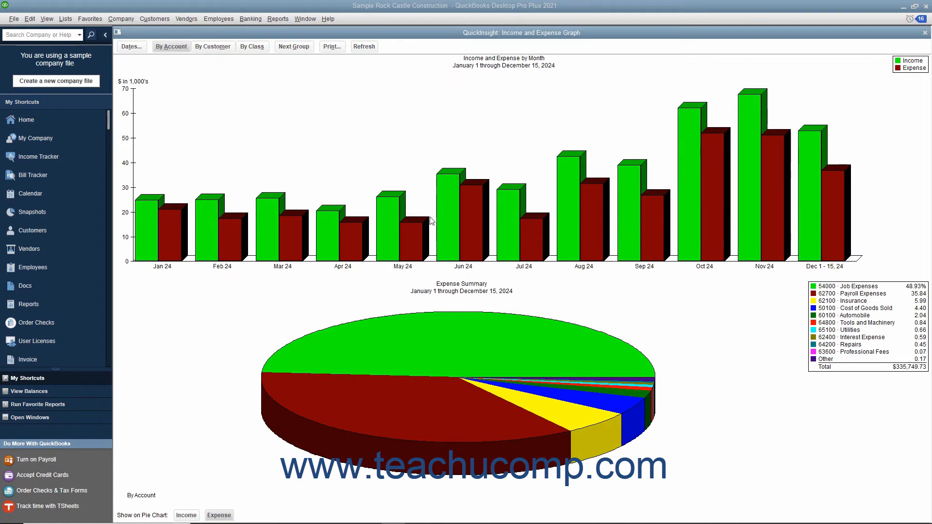
pyautogui.moveTo(298, 331)
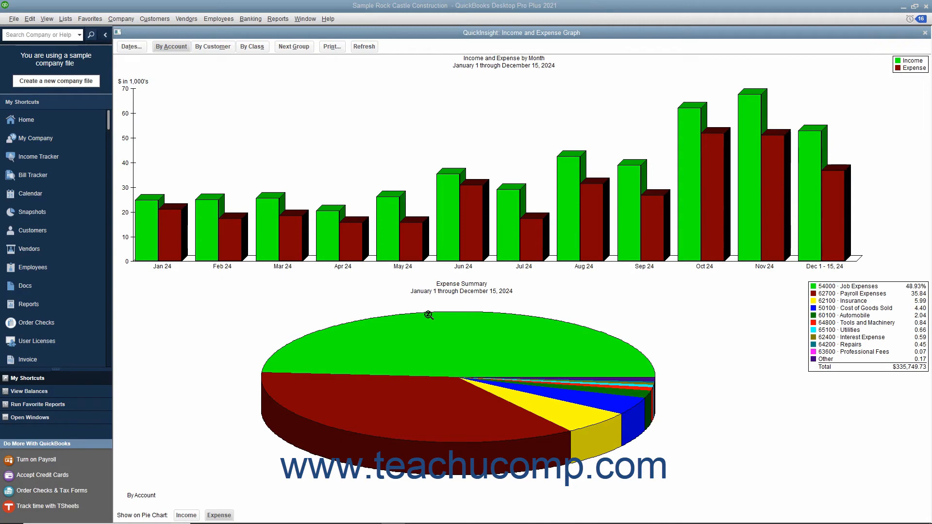
pyautogui.moveTo(427, 224)
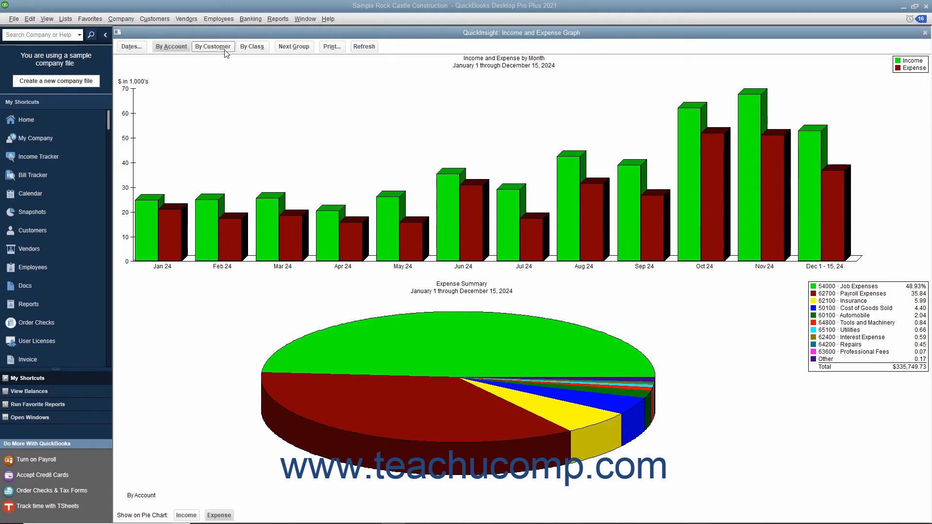
pyautogui.click(212, 47)
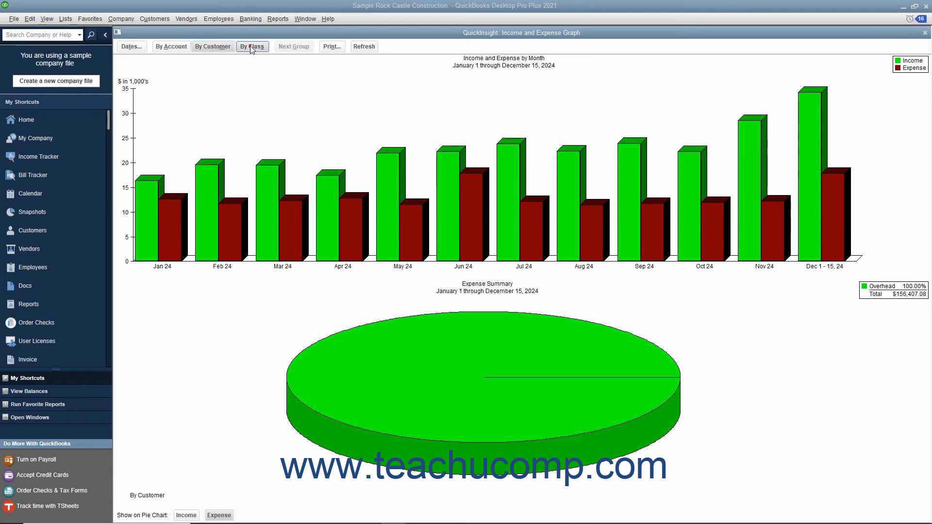
pyautogui.click(170, 47)
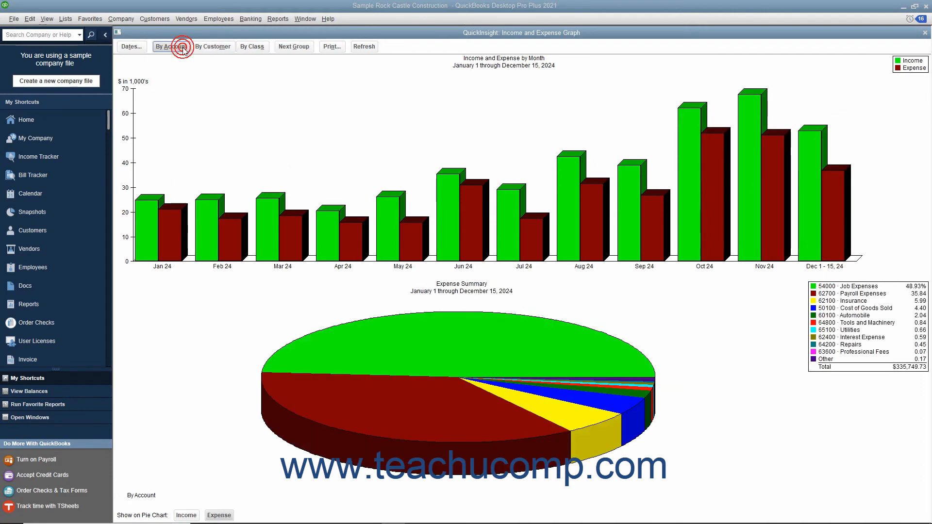
pyautogui.click(170, 46)
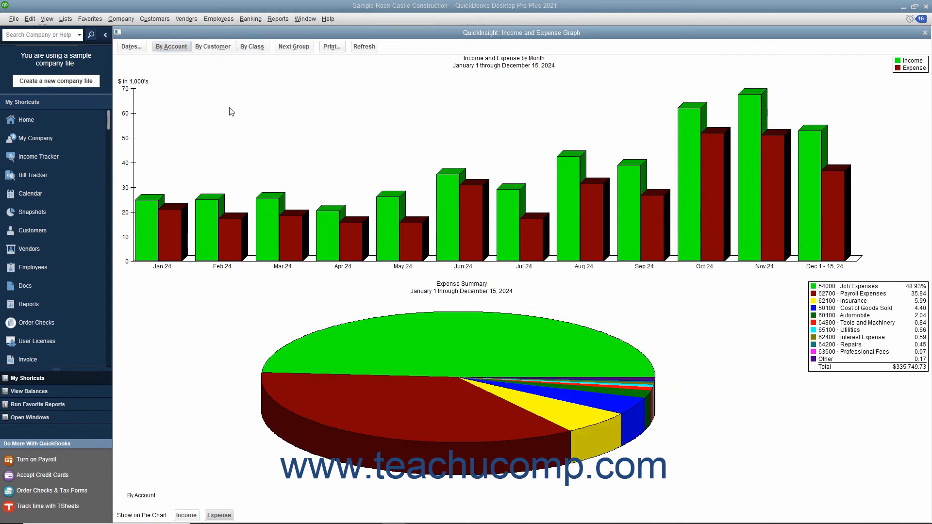
pyautogui.moveTo(163, 75)
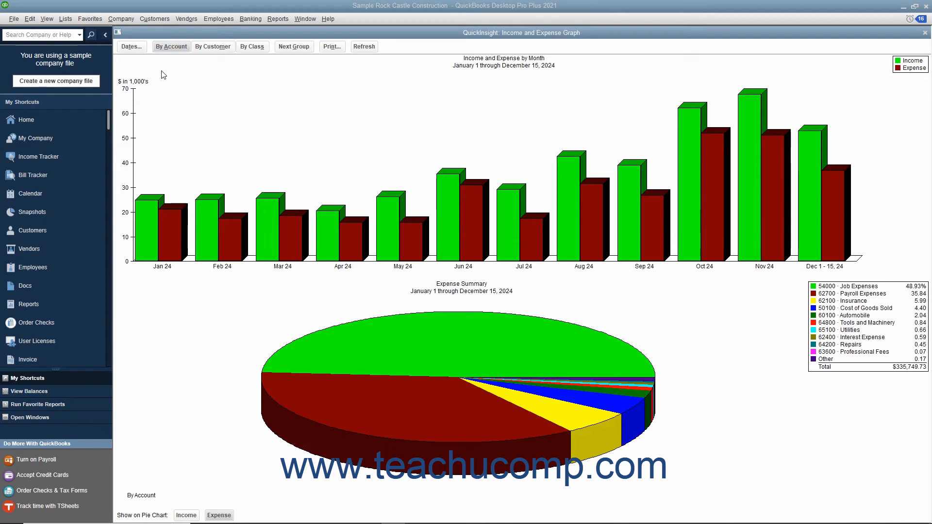
# Step: Set the graph dates to October 1 through December 15, 2024
pyautogui.click(131, 46)
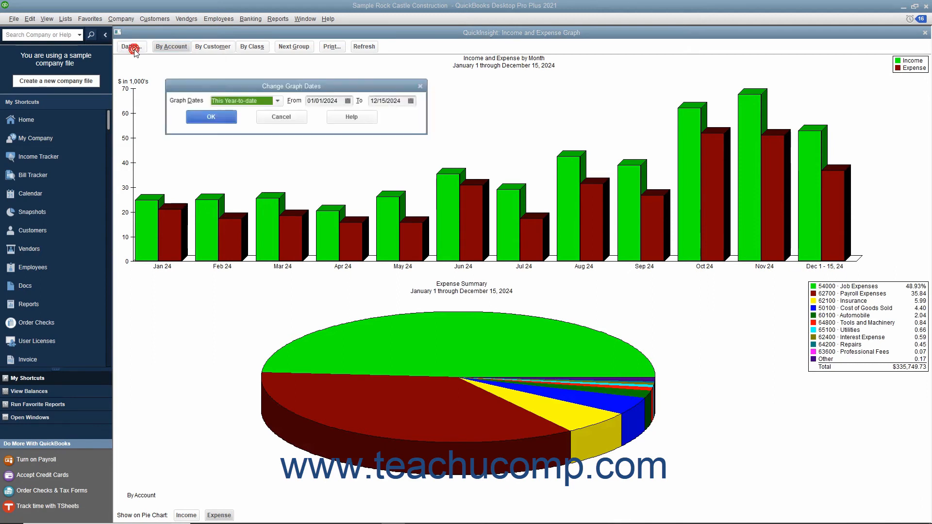
pyautogui.click(276, 100)
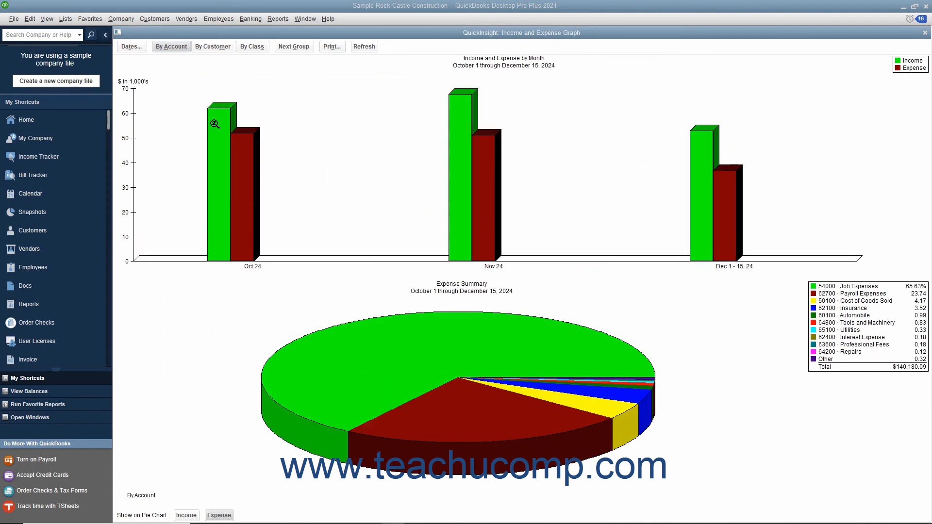
pyautogui.moveTo(445, 356)
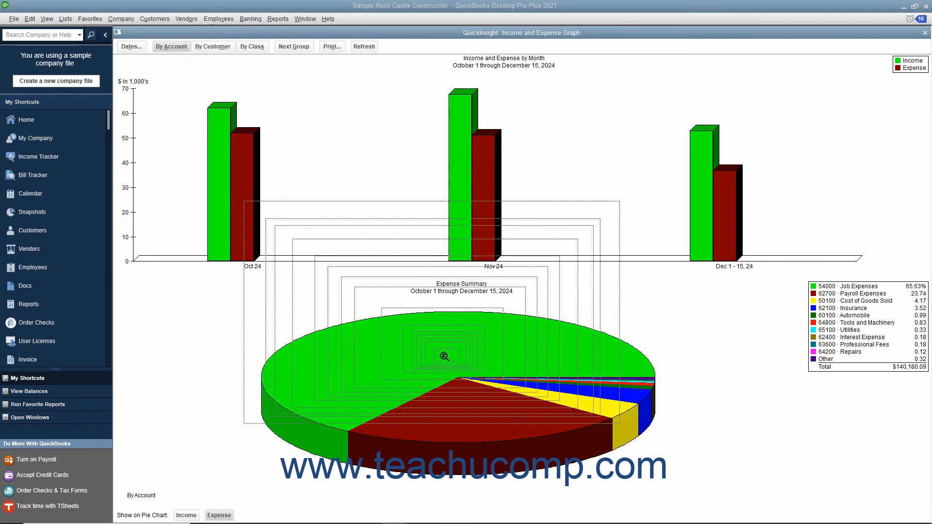
# Step: QuickZoom the Job Expenses pie slice into a by-month graph for October–December 2024
pyautogui.doubleClick(444, 355)
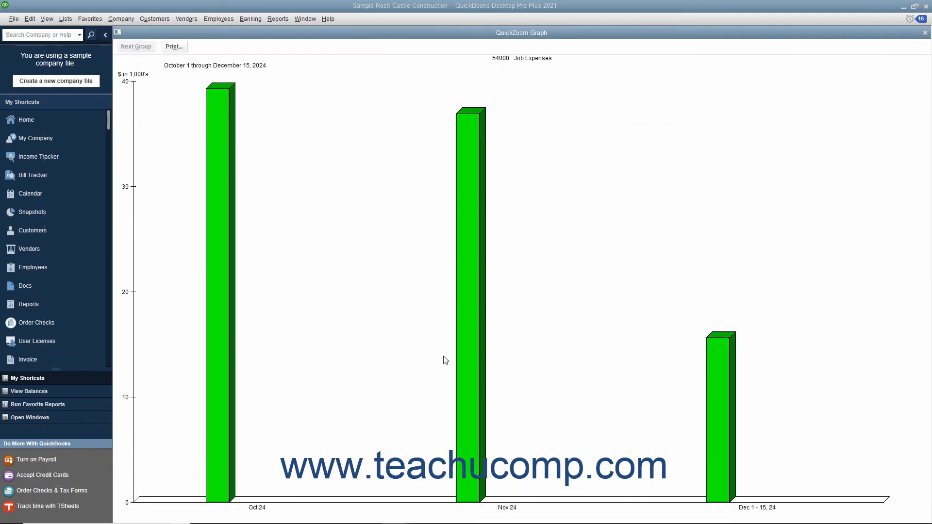
pyautogui.moveTo(462, 332)
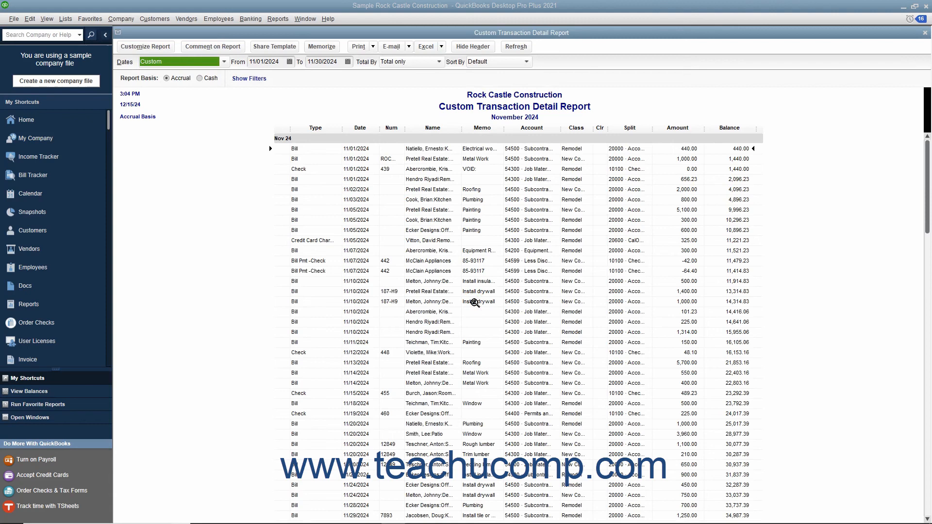
pyautogui.moveTo(358, 176)
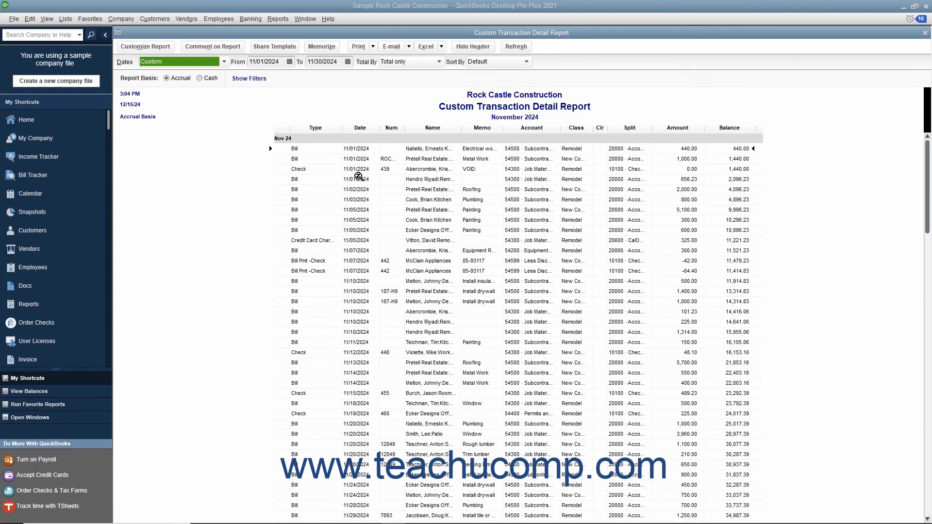